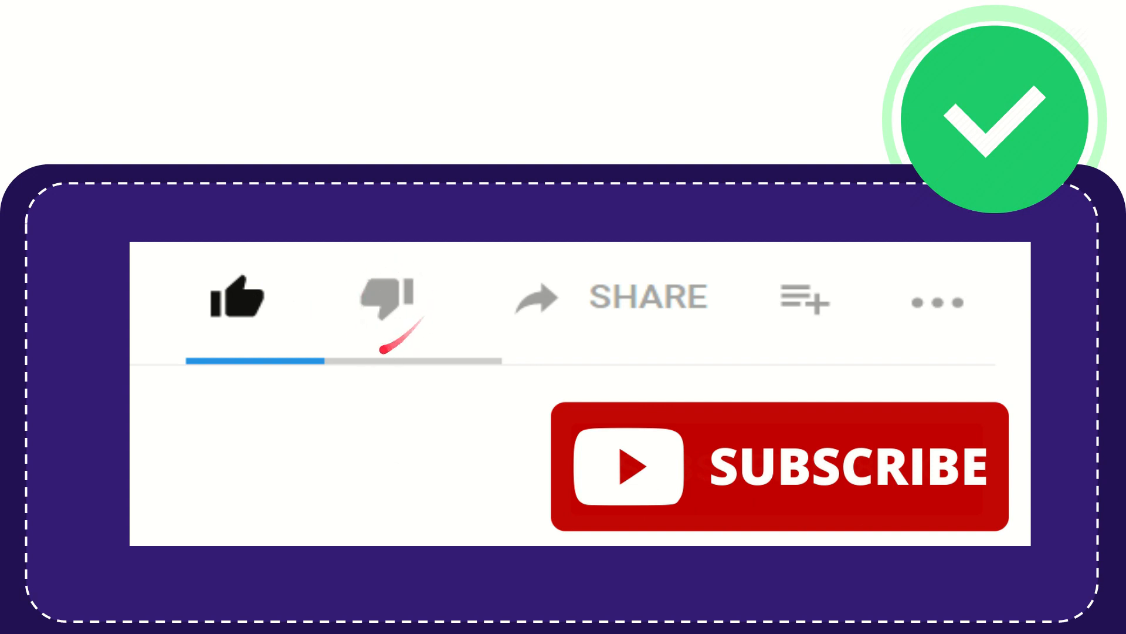
{"action": "left_click", "coordinate": [392, 309]}
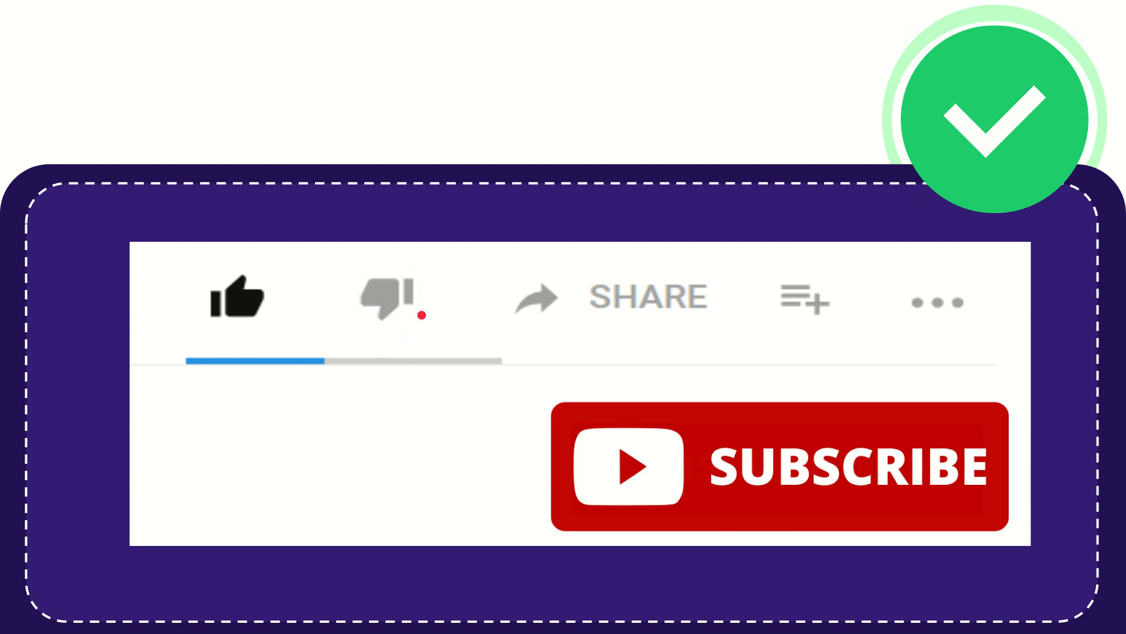
{"action": "left_click", "coordinate": [379, 299]}
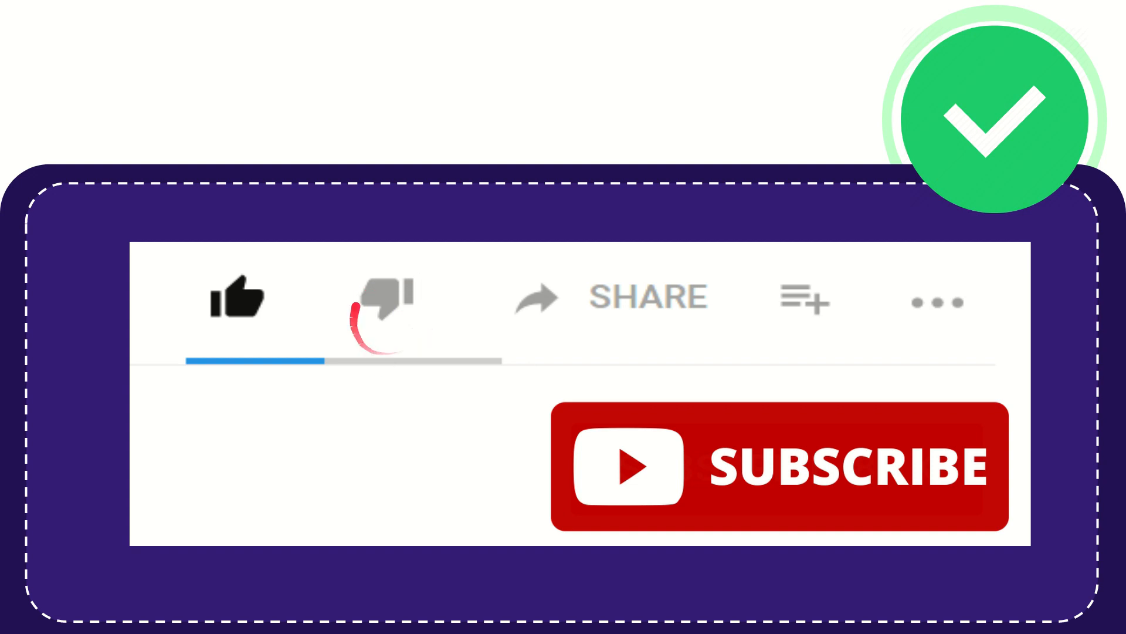